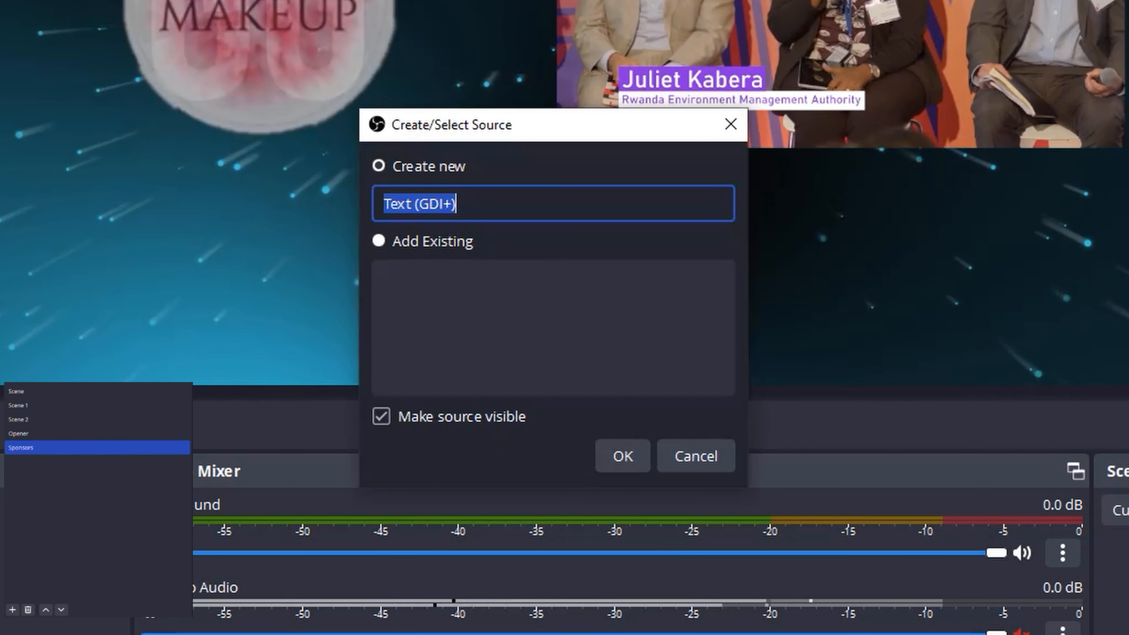
# Name the new Text (GDI+) source 'Name Sponsor' and confirm to reach its properties
pyautogui.write('Name S')
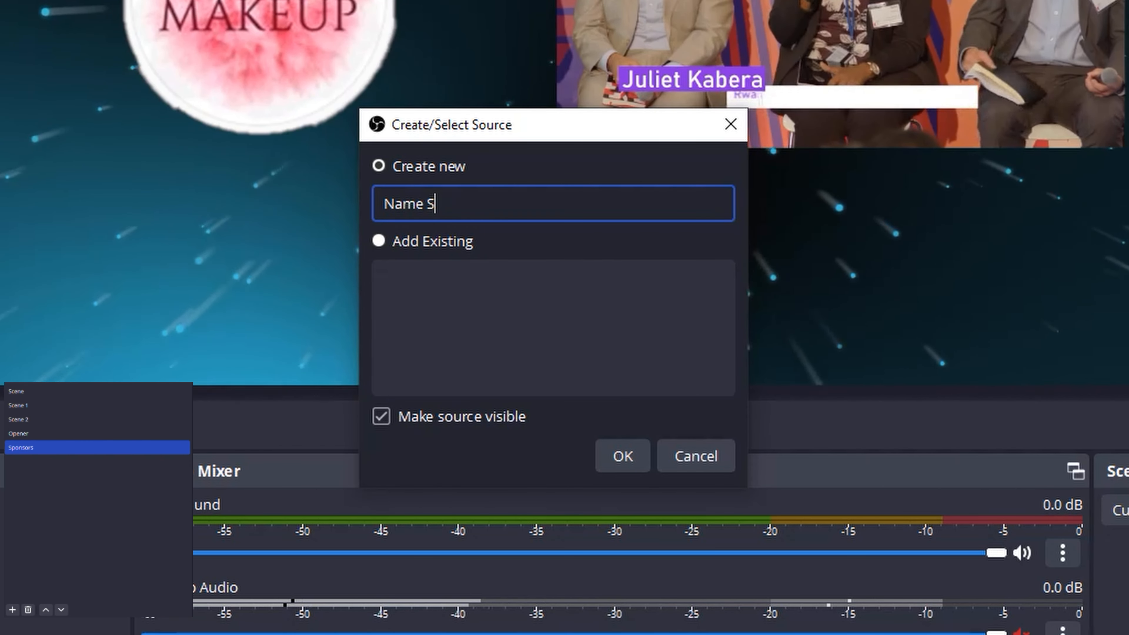
pyautogui.click(621, 456)
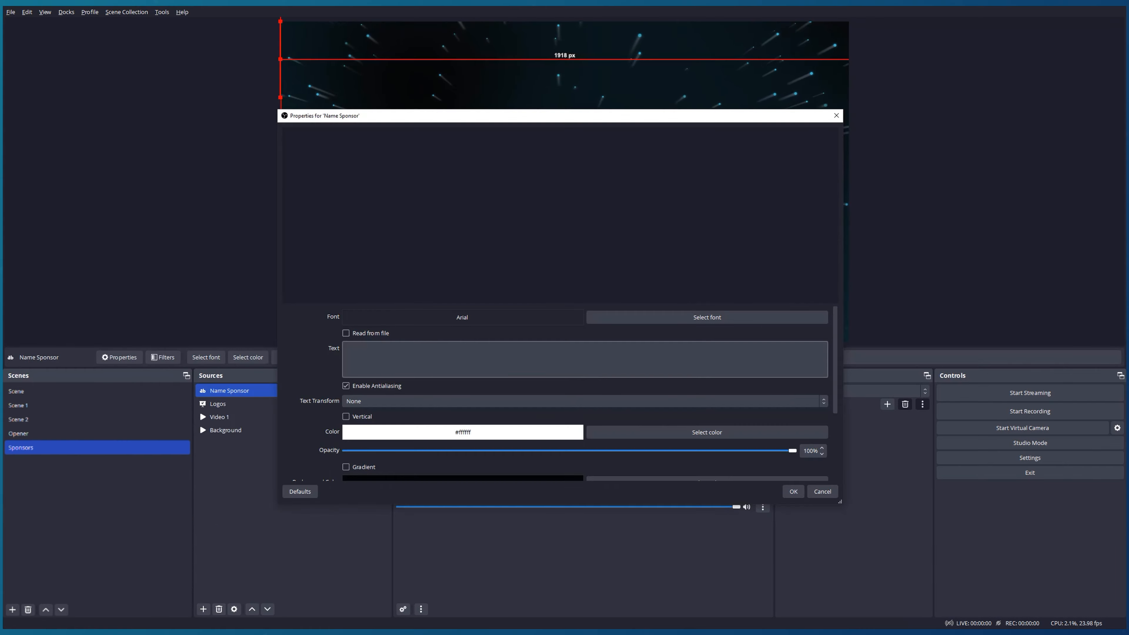
# Choose Tahoma as the font for the Name Sponsor text
pyautogui.click(705, 317)
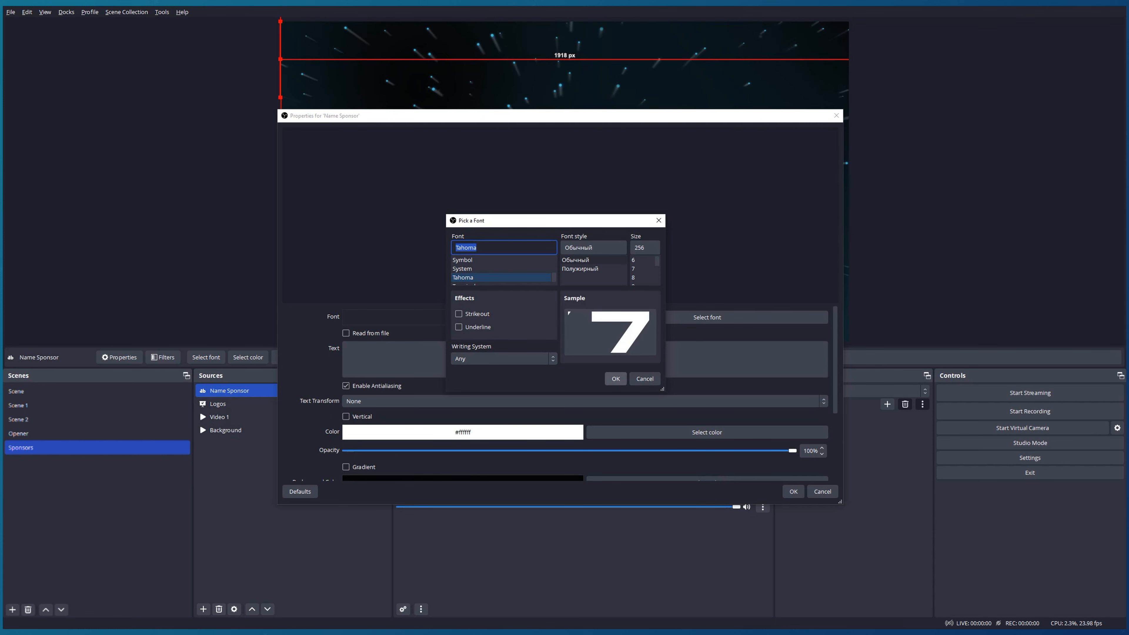
pyautogui.click(614, 379)
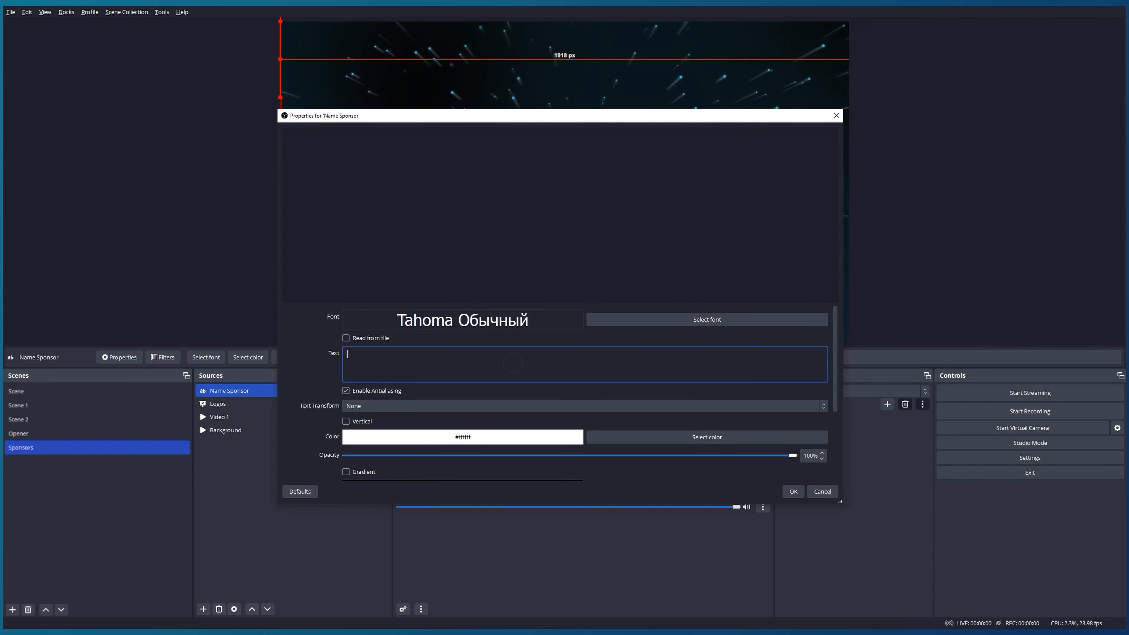
# Enter 'Our sponsors' as the text content and accept the properties
pyautogui.write('O')
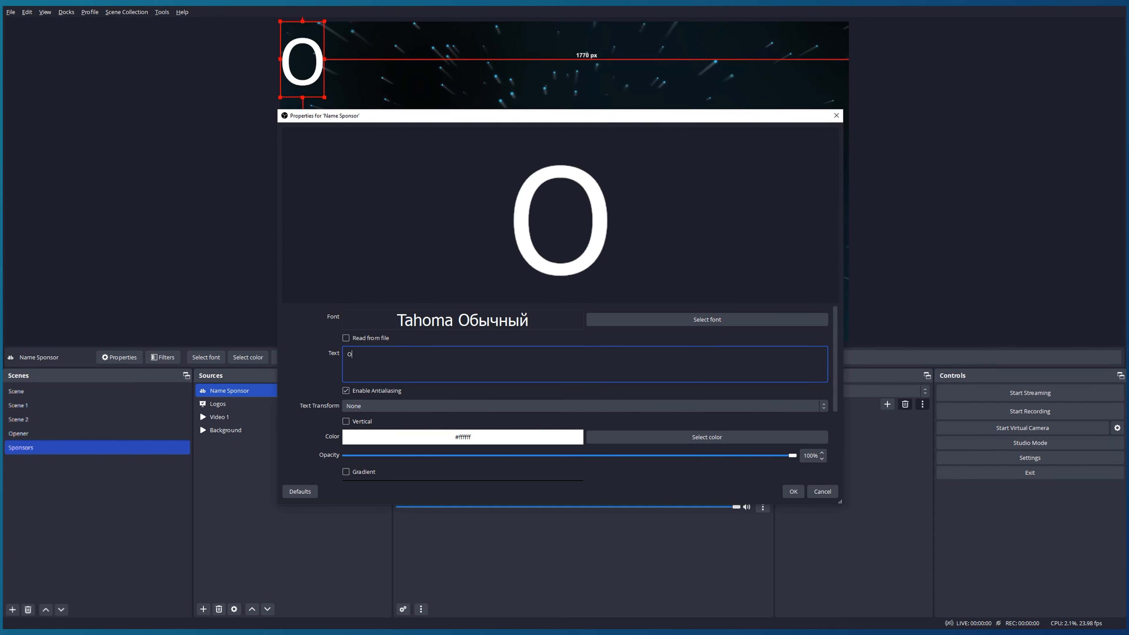
pyautogui.write('ur spo')
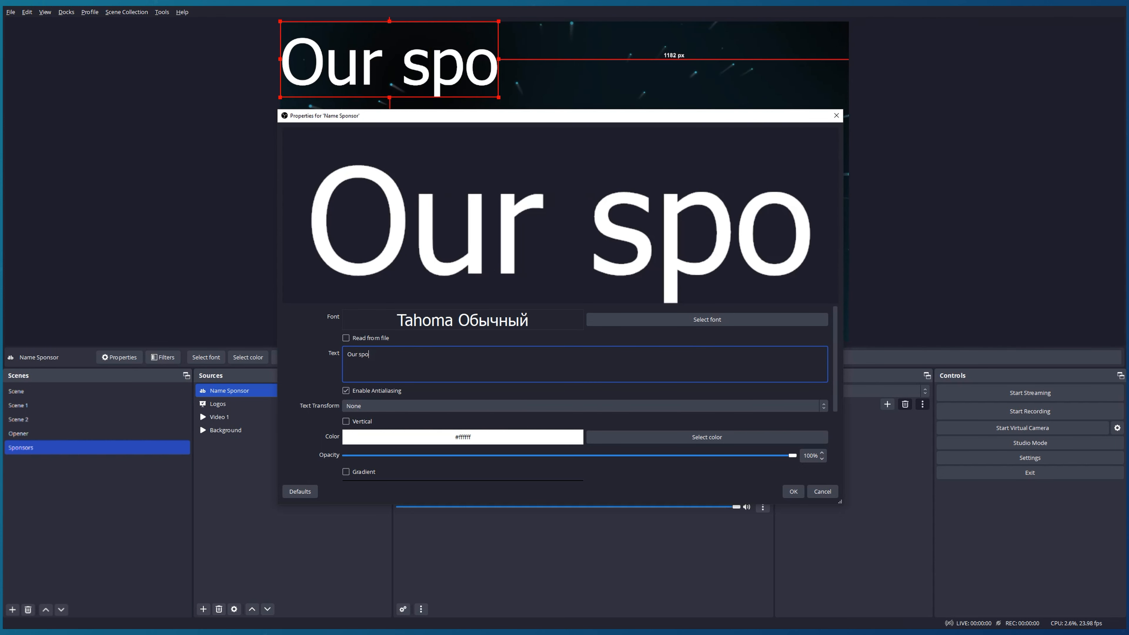
pyautogui.write('nsors')
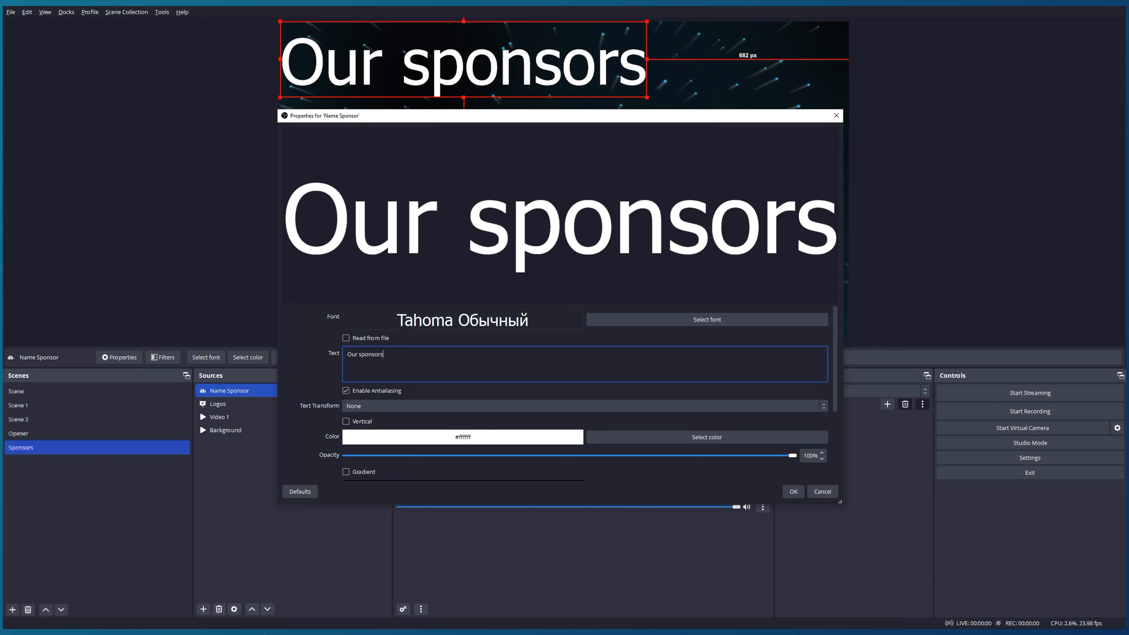
pyautogui.scroll(-3)
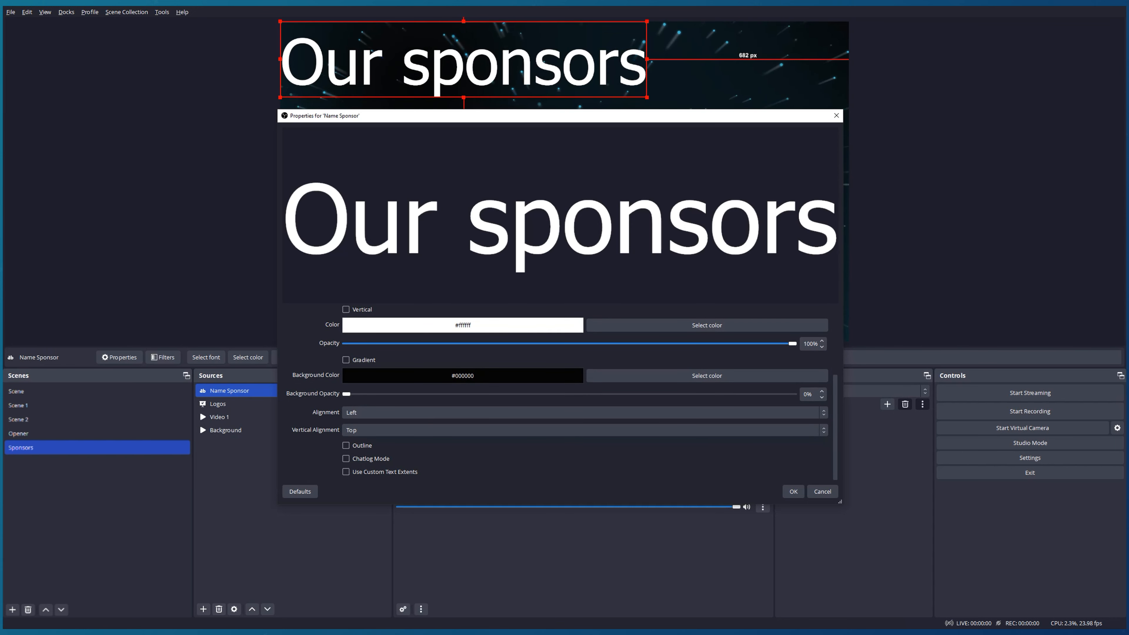
pyautogui.scroll(3)
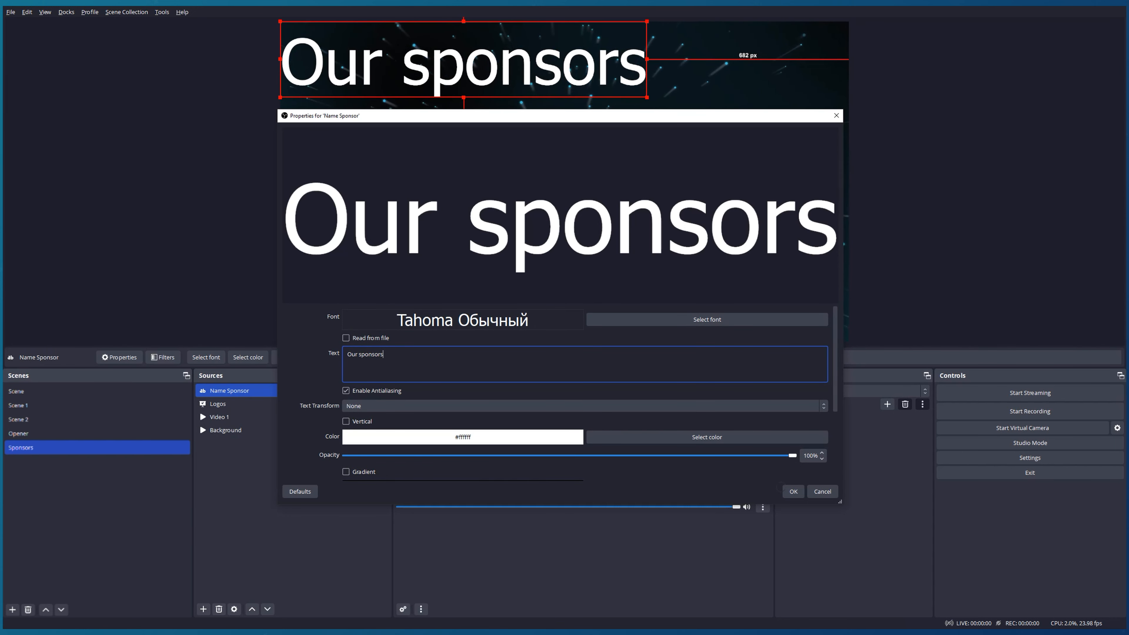
pyautogui.click(792, 491)
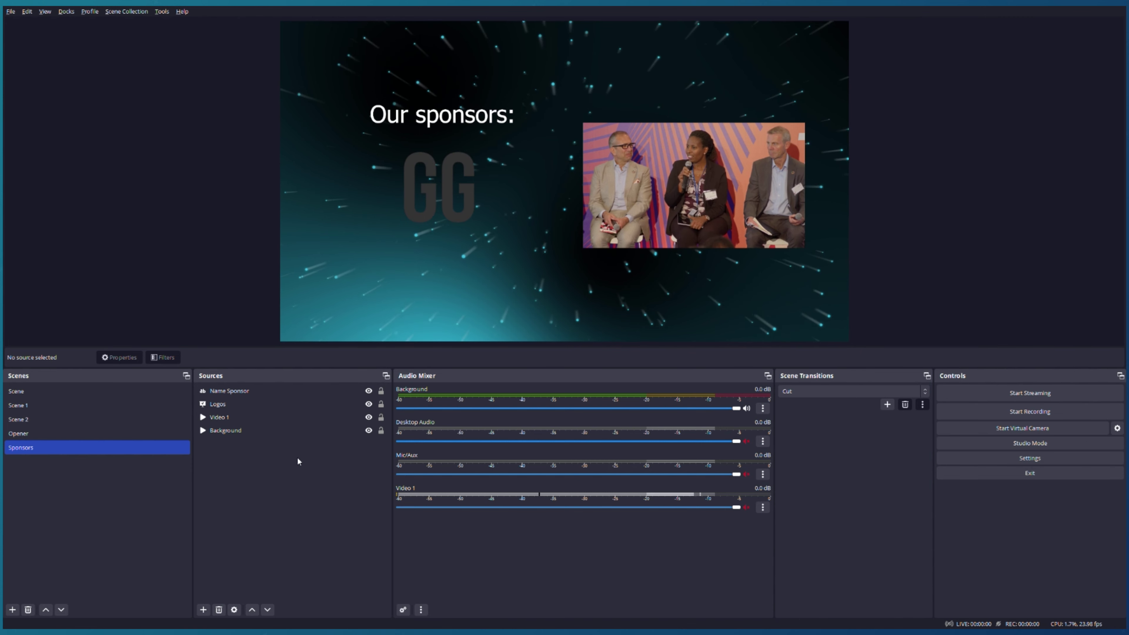
pyautogui.click(226, 430)
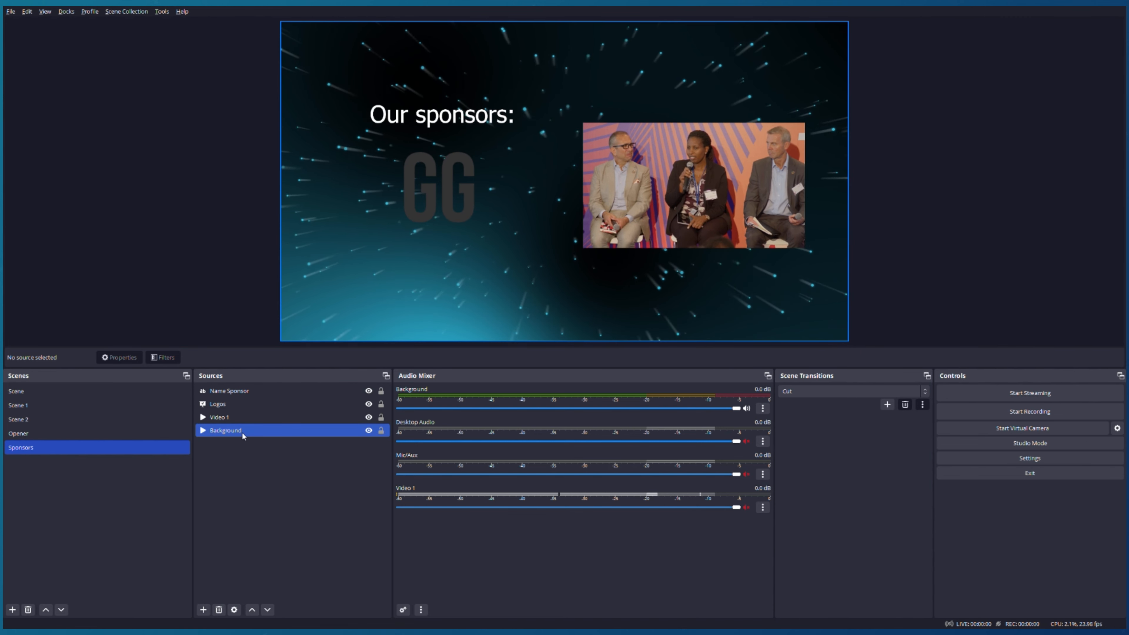
pyautogui.click(227, 391)
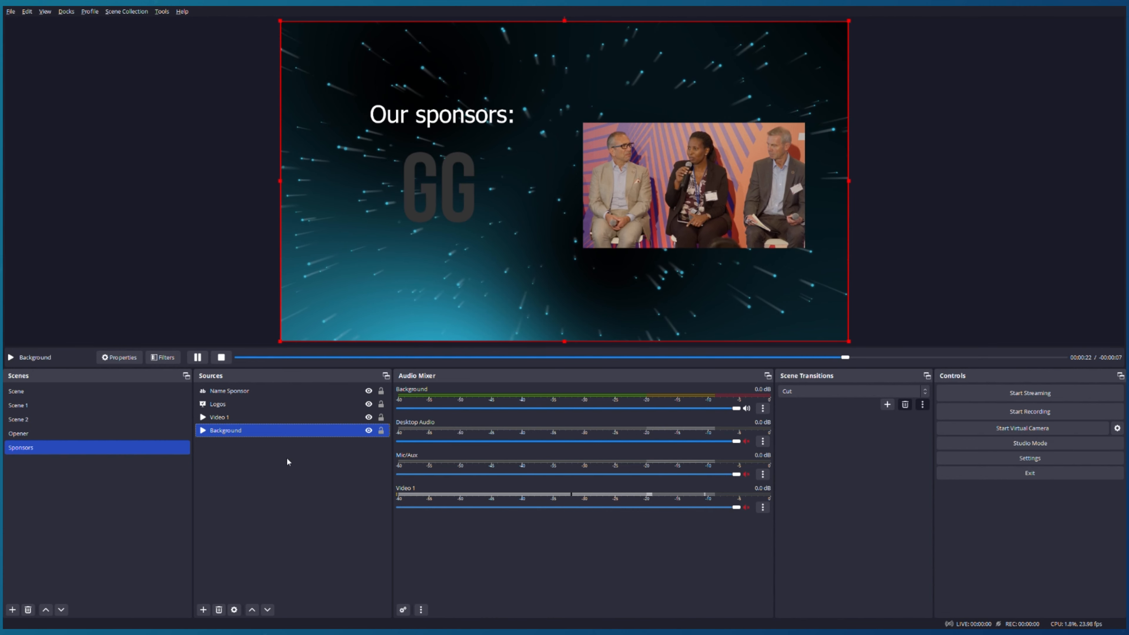
pyautogui.click(20, 434)
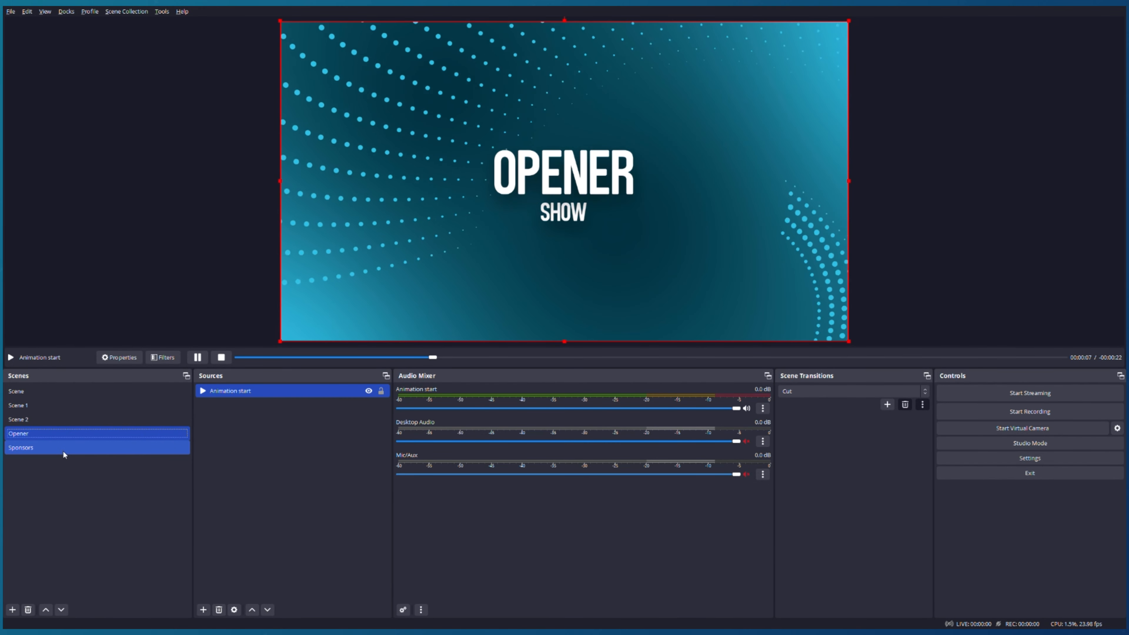
pyautogui.click(21, 447)
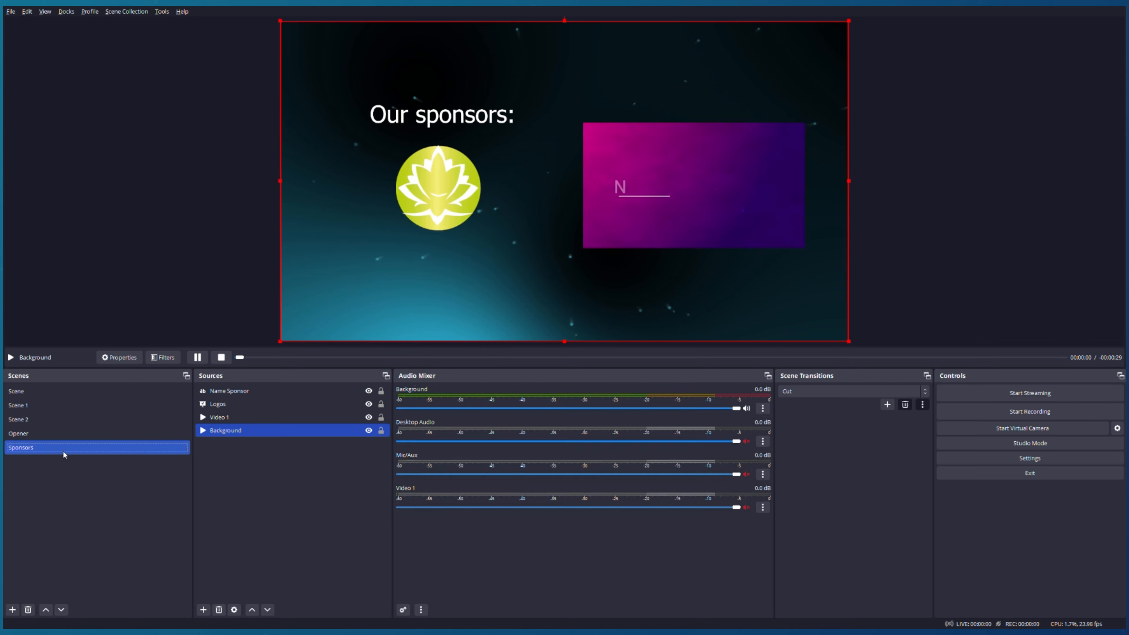